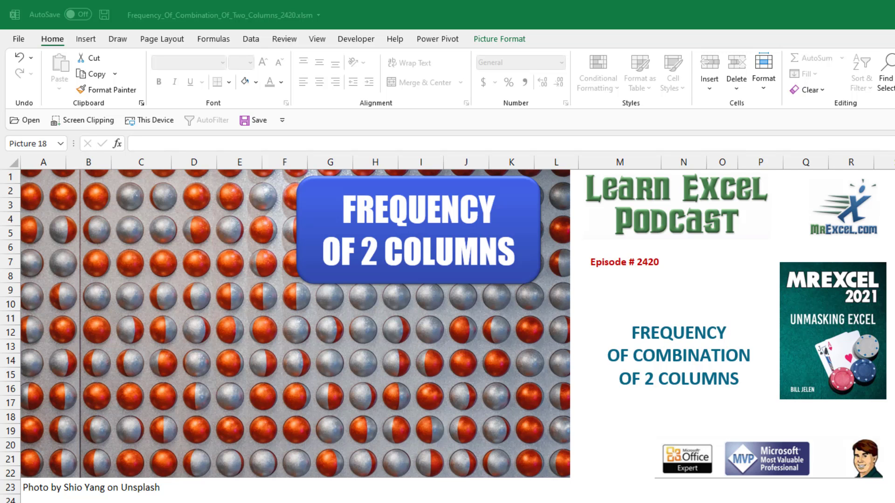
pyautogui.moveTo(851, 481)
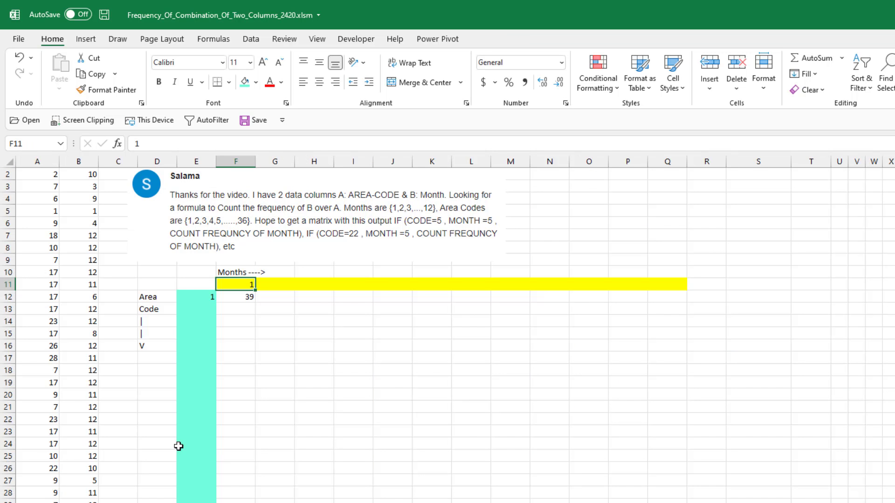
pyautogui.moveTo(49, 187)
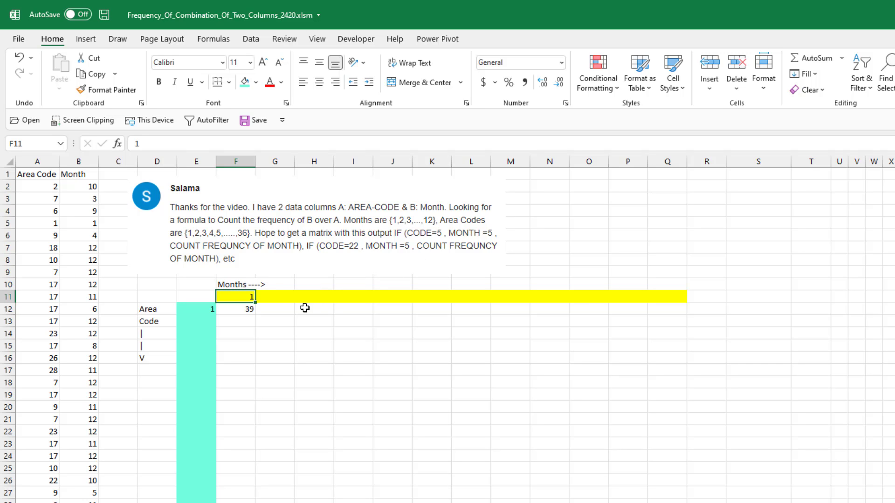
pyautogui.moveTo(264, 308)
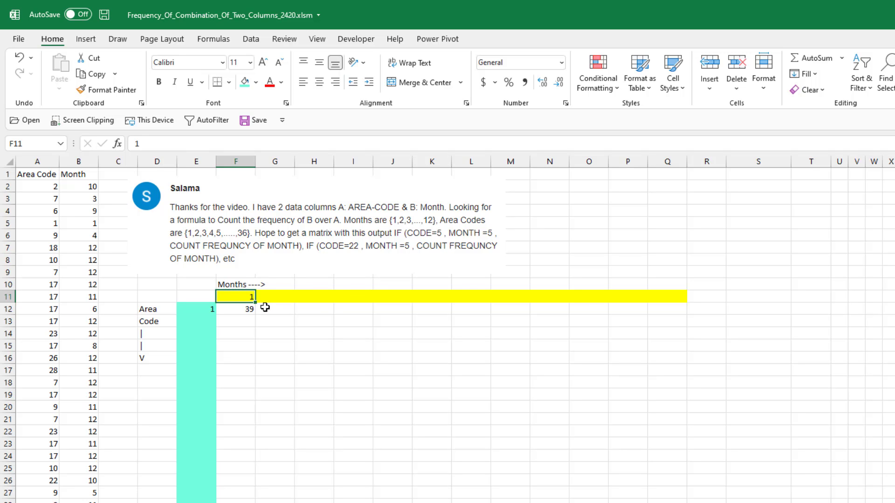
pyautogui.moveTo(256, 301)
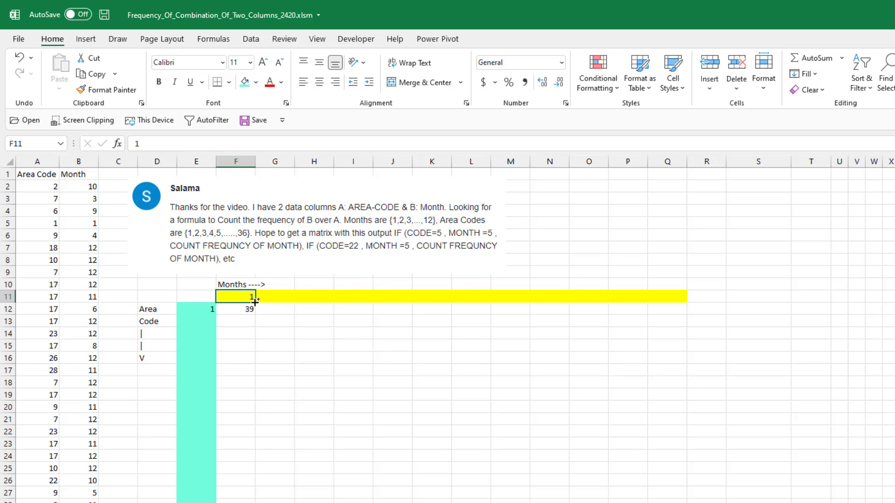
# - Extend month numbers 1 to 12 across row 11 and number the area codes down column E
pyautogui.moveTo(250, 296); pyautogui.dragTo(680, 297)
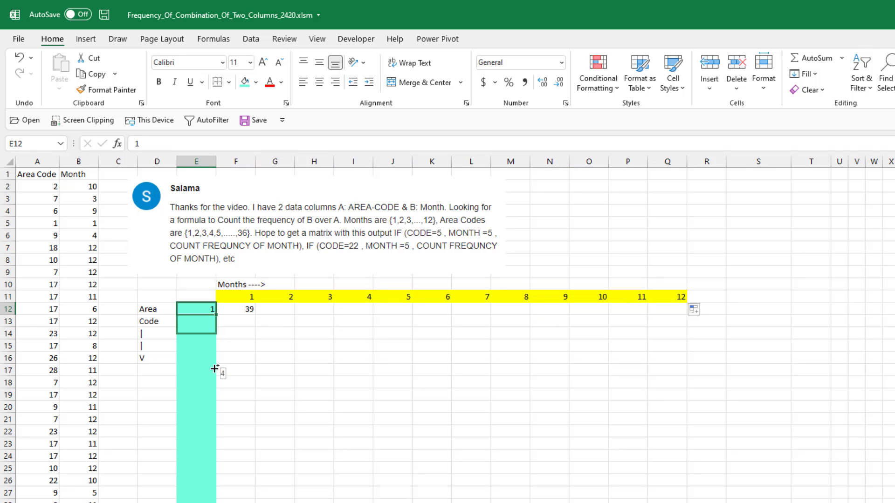
pyautogui.scroll(-3)
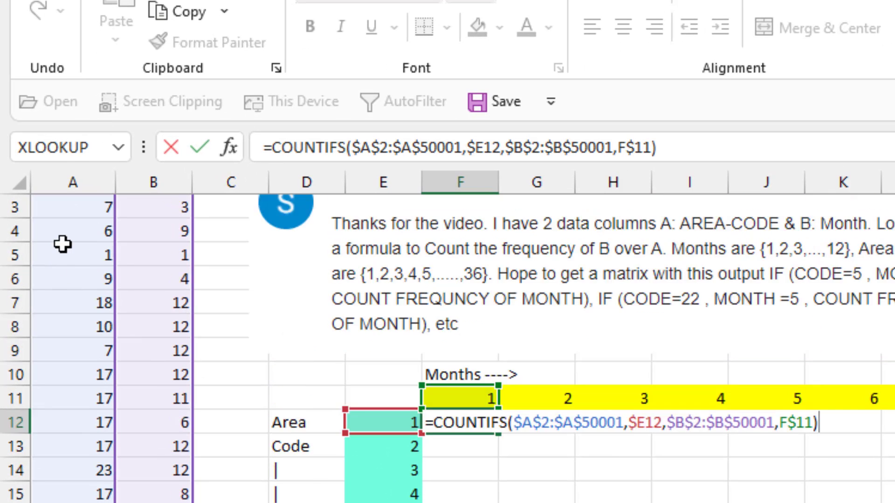
# - Enter =COUNTIFS($A$2:$A$50001,$E12,$B$2:$B$50001,F$11) in F12 with mixed references
pyautogui.scroll(-3)
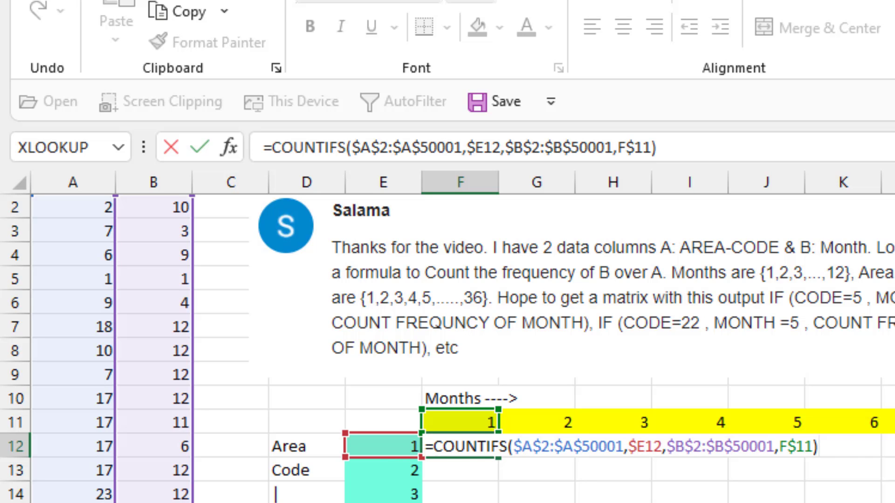
pyautogui.moveTo(526, 477)
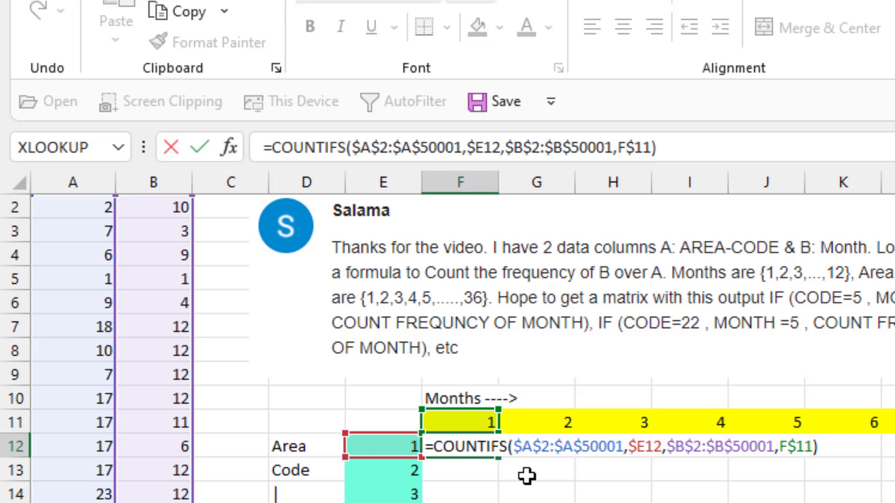
pyautogui.moveTo(691, 458)
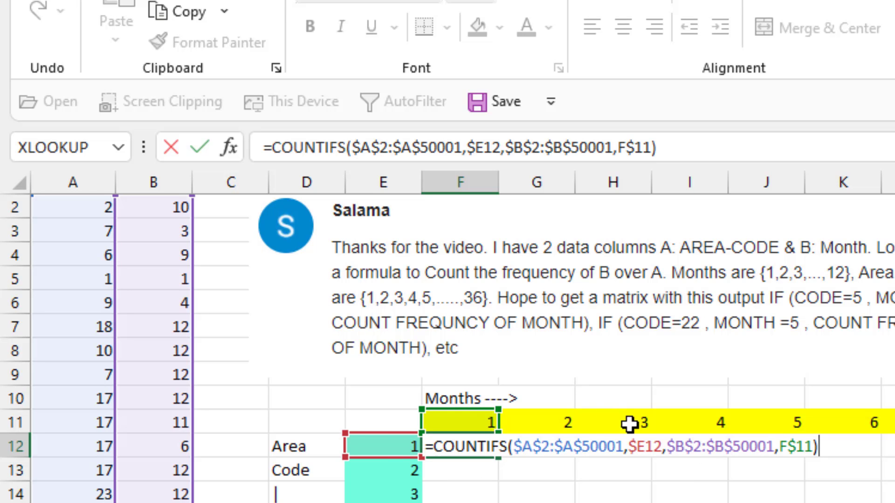
pyautogui.moveTo(698, 439)
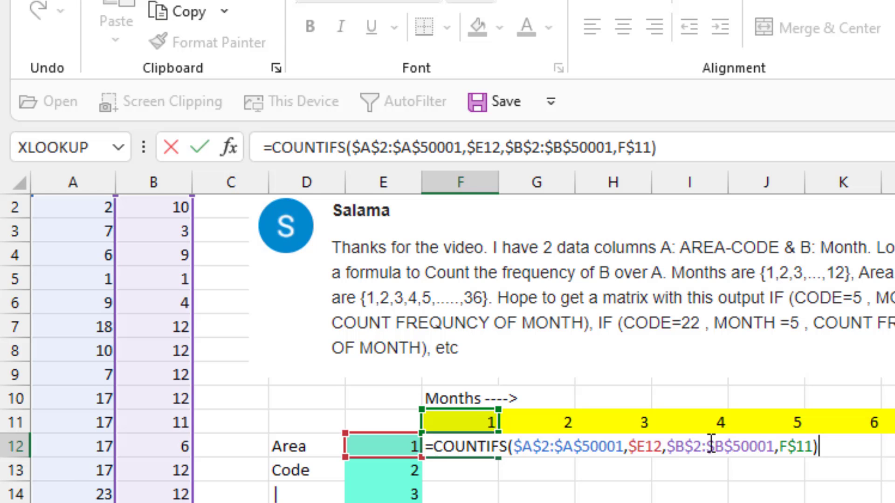
pyautogui.moveTo(798, 439)
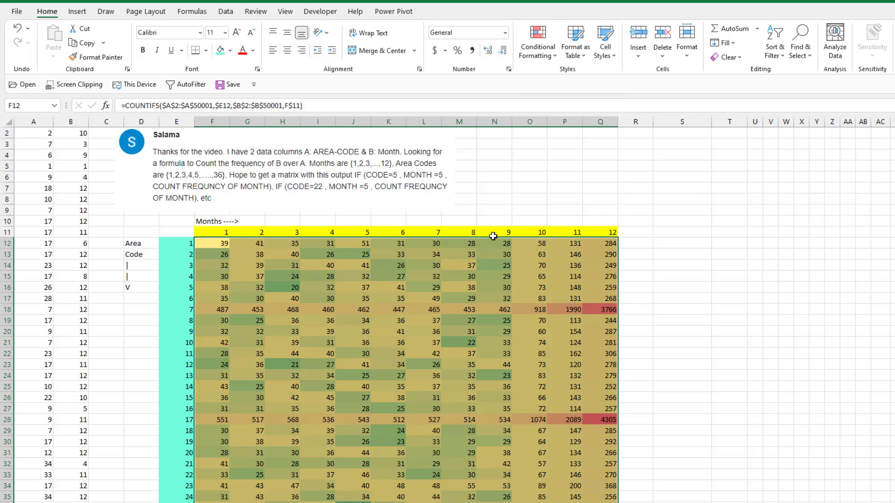
pyautogui.moveTo(12, 228)
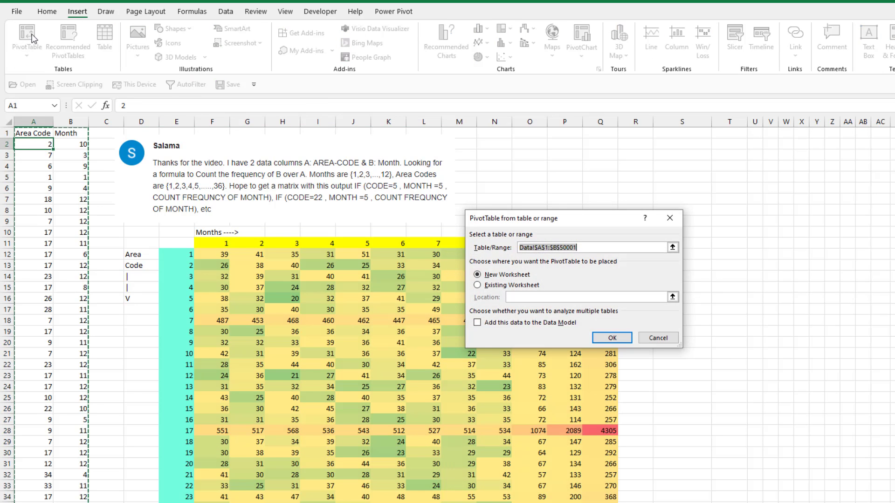
# - Create a PivotTable from the data on the existing worksheet at cell S4
pyautogui.click(478, 285)
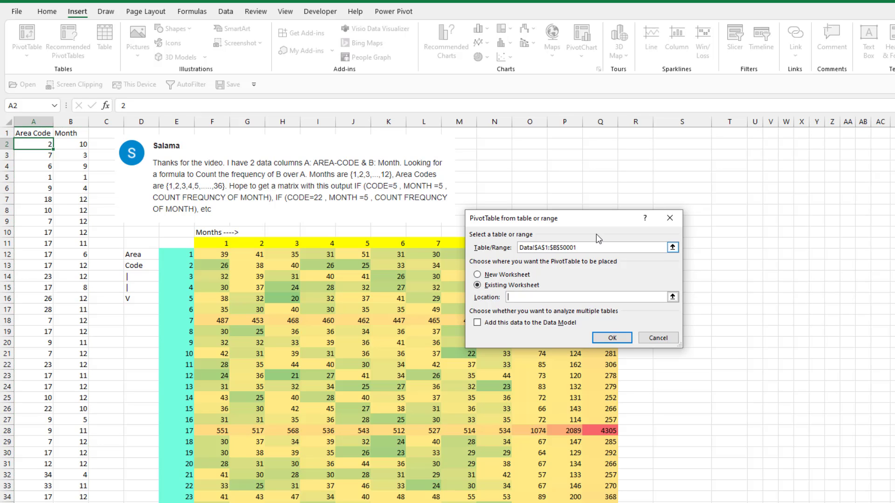
pyautogui.click(682, 166)
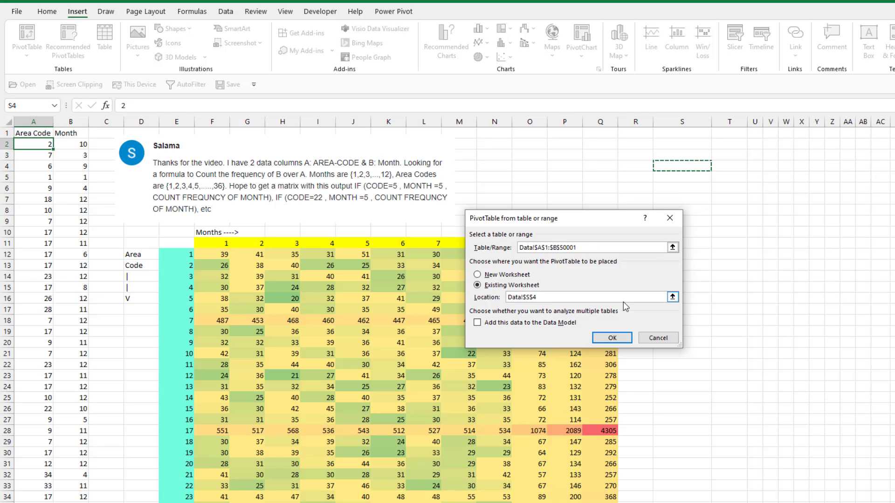
pyautogui.click(610, 337)
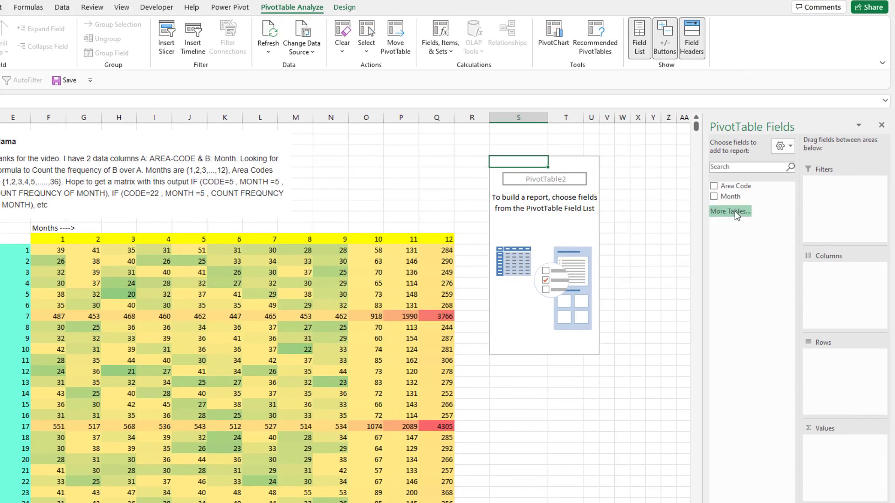
# - Place Area Code in the pivot's Rows and Month in Columns and Values
pyautogui.moveTo(741, 186); pyautogui.dragTo(816, 312)
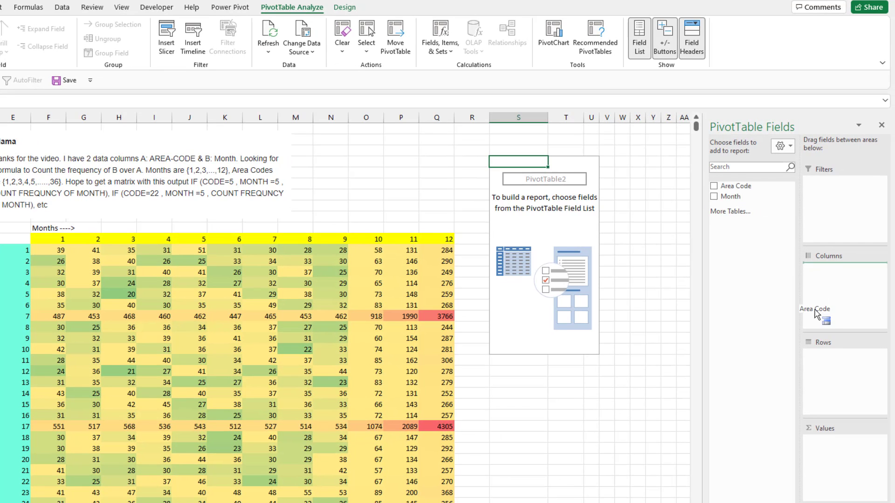
pyautogui.click(714, 185)
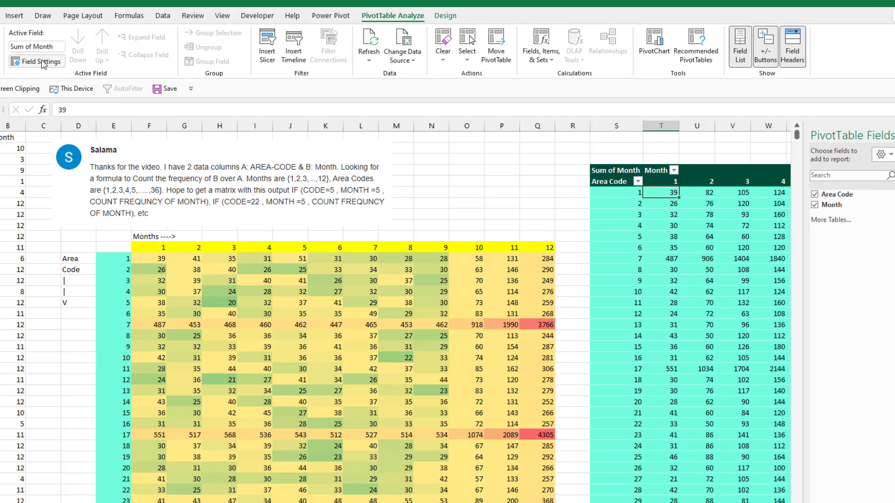
# - Switch the Month value field from Sum to Count so the pivot matches the COUNTIFS grid
pyautogui.click(36, 61)
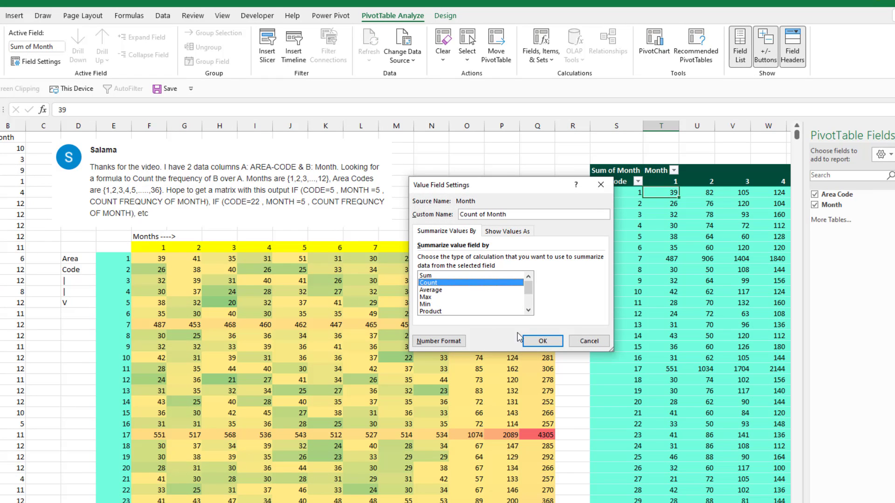
pyautogui.click(541, 341)
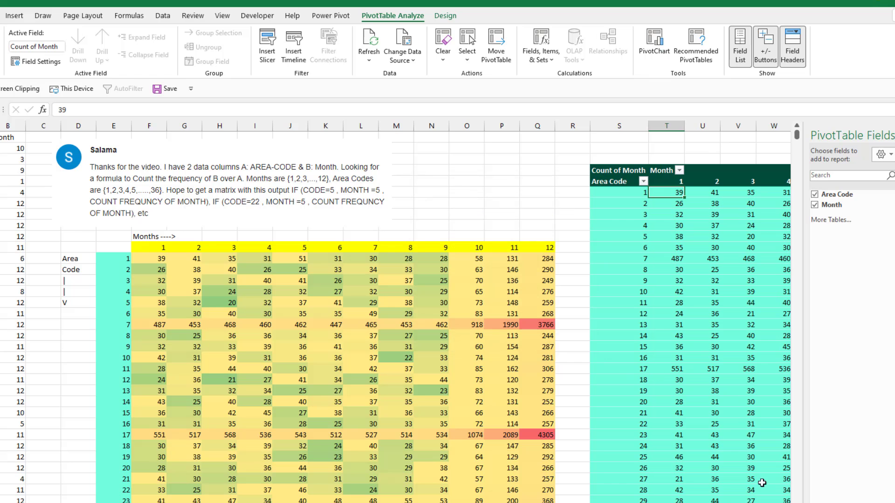
pyautogui.hscroll(3)
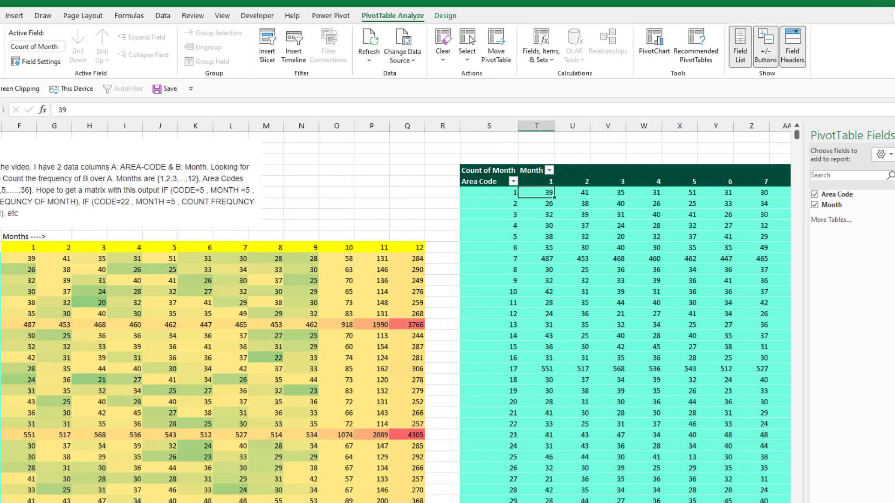
pyautogui.hscroll(3)
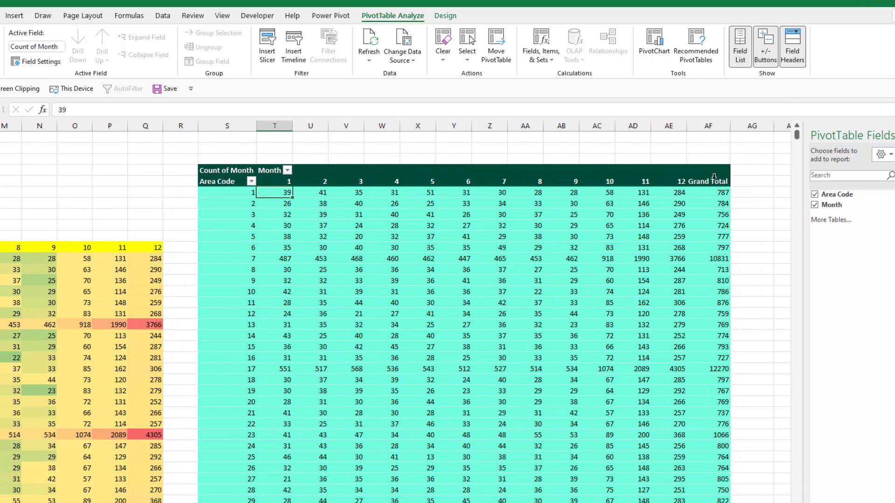
# - Remove the pivot's grand totals, autofit its columns, and reveal the third count matrix
pyautogui.rightClick(710, 179)
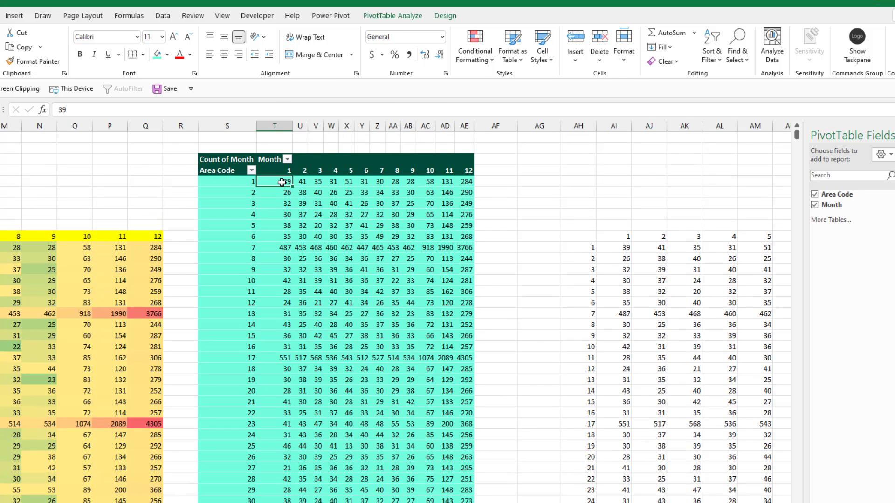
pyautogui.scroll(-3)
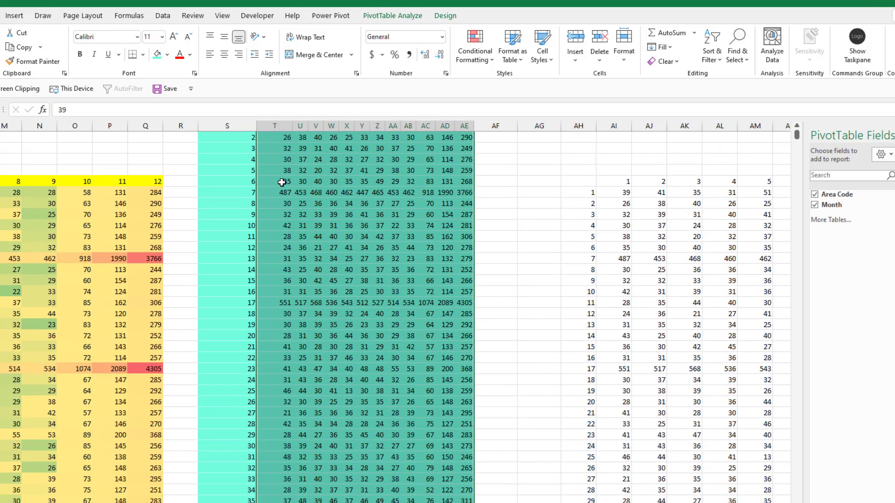
pyautogui.click(473, 46)
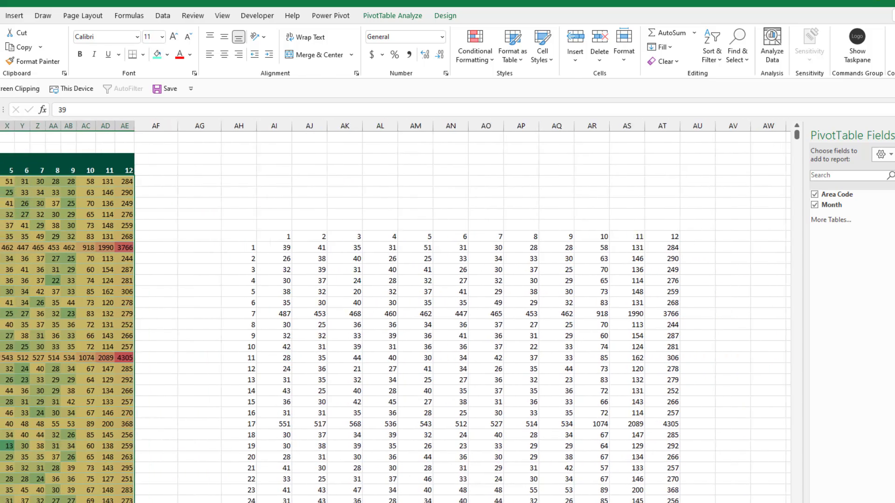
pyautogui.click(269, 235)
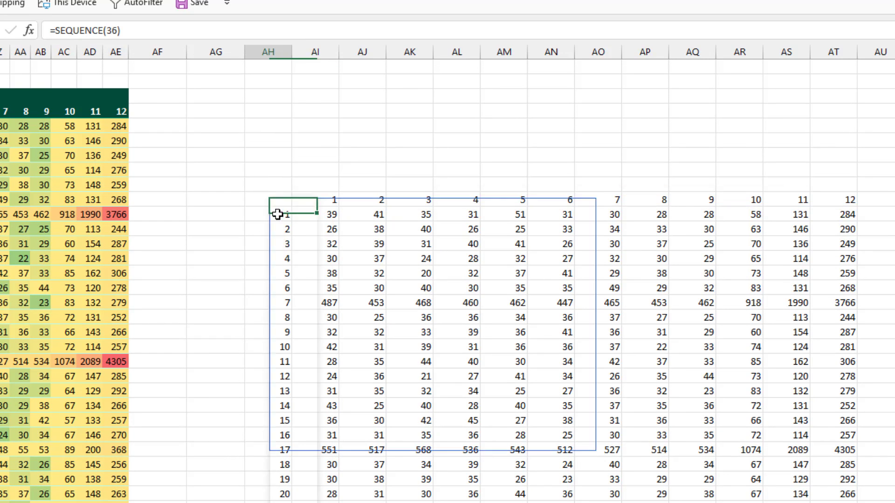
pyautogui.click(277, 214)
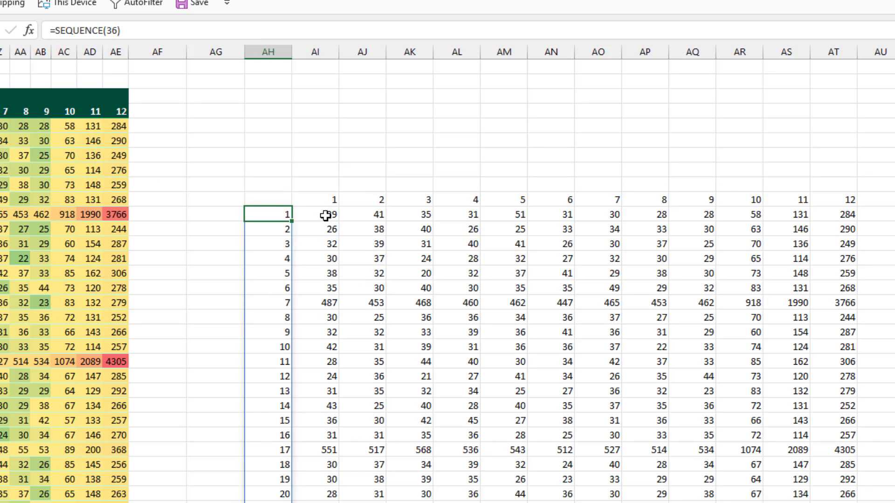
pyautogui.write('=COUNTIFS(A2:A50001,AH12#,B2:B50001,AI11#)')
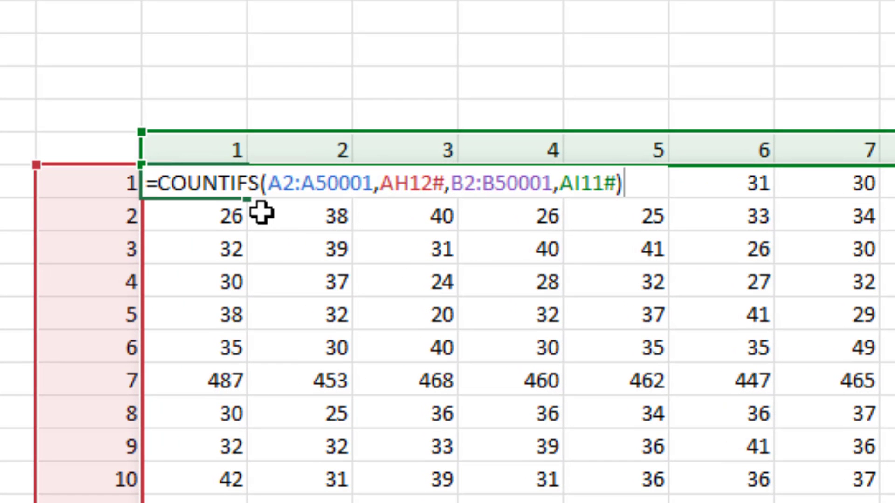
pyautogui.moveTo(307, 207)
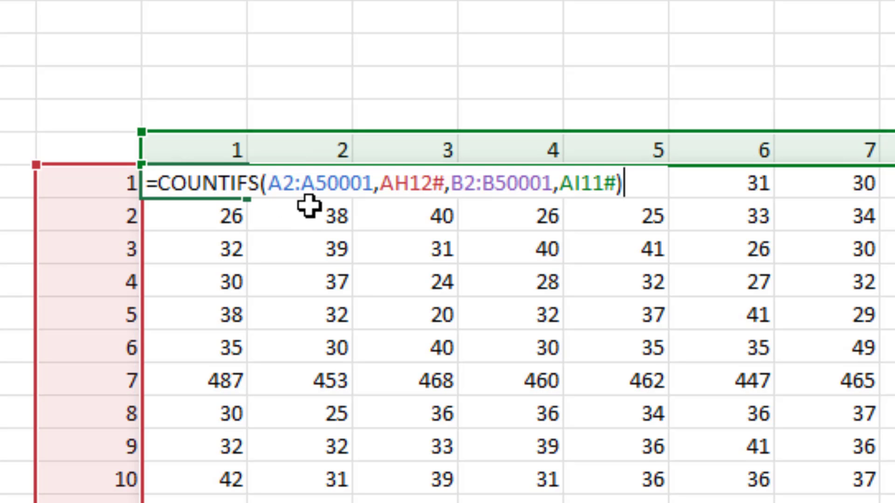
pyautogui.moveTo(309, 202)
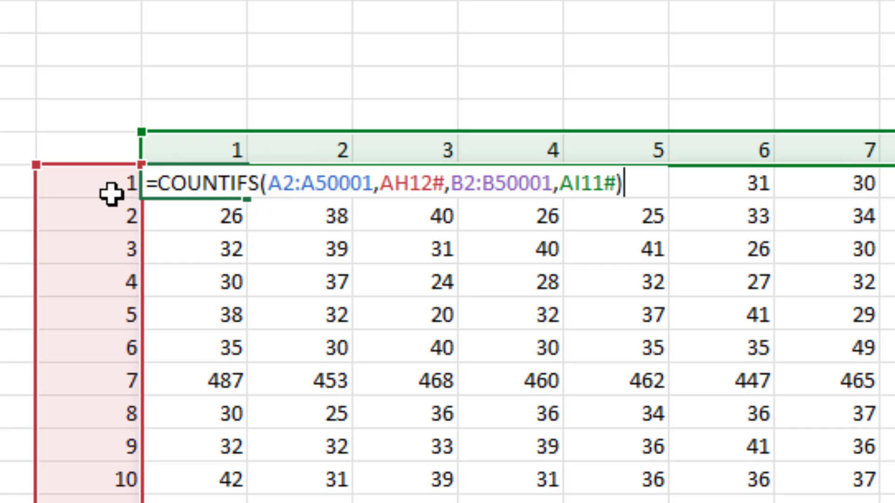
pyautogui.moveTo(328, 217)
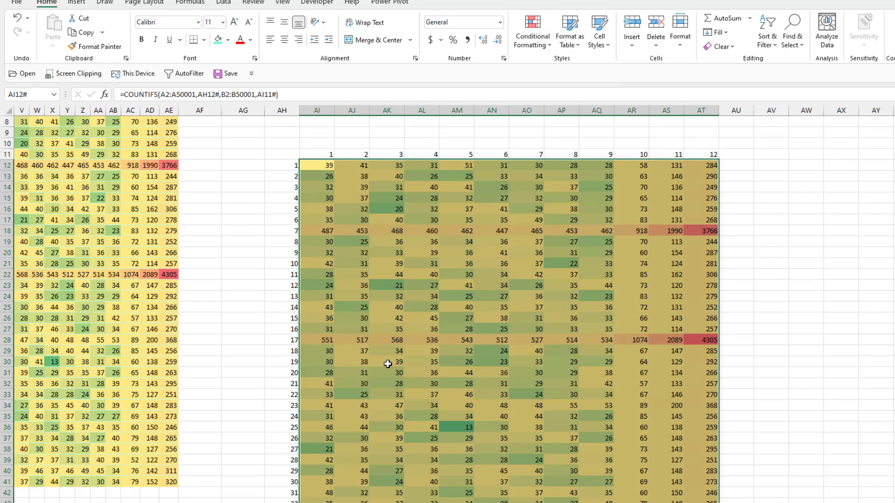
pyautogui.moveTo(357, 365)
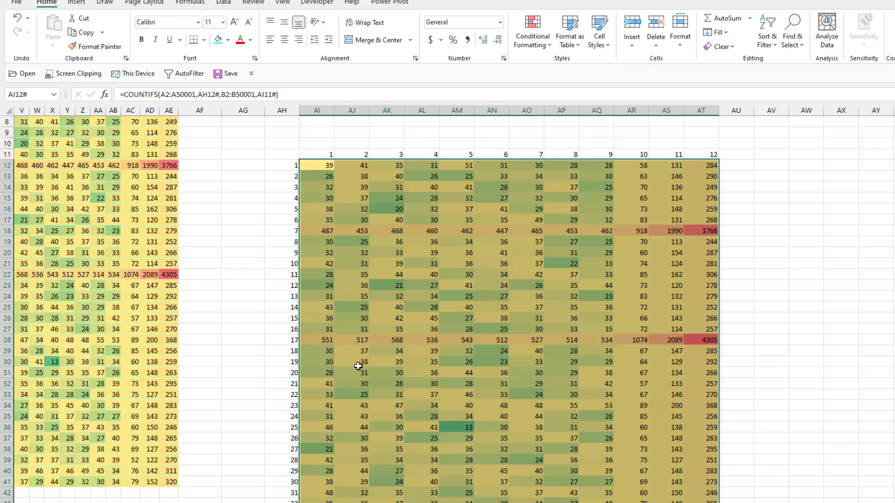